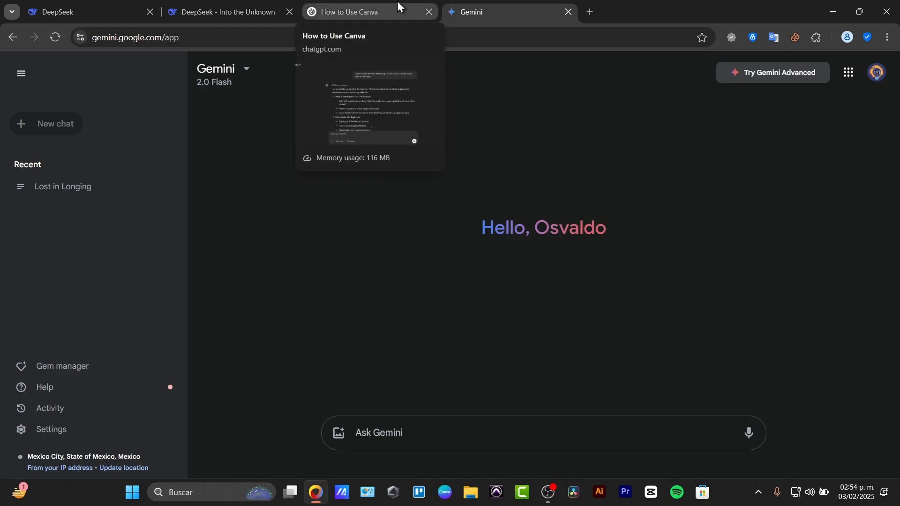
mouse_move(323, 8)
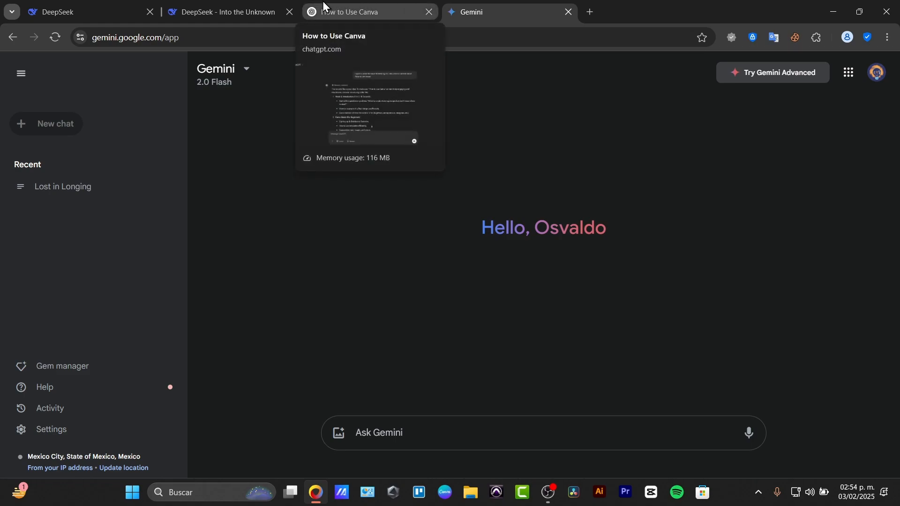
Flip between the ChatGPT and Gemini tabs, ending on the 'How to Use Canva' ChatGPT chat.
left_click(368, 11)
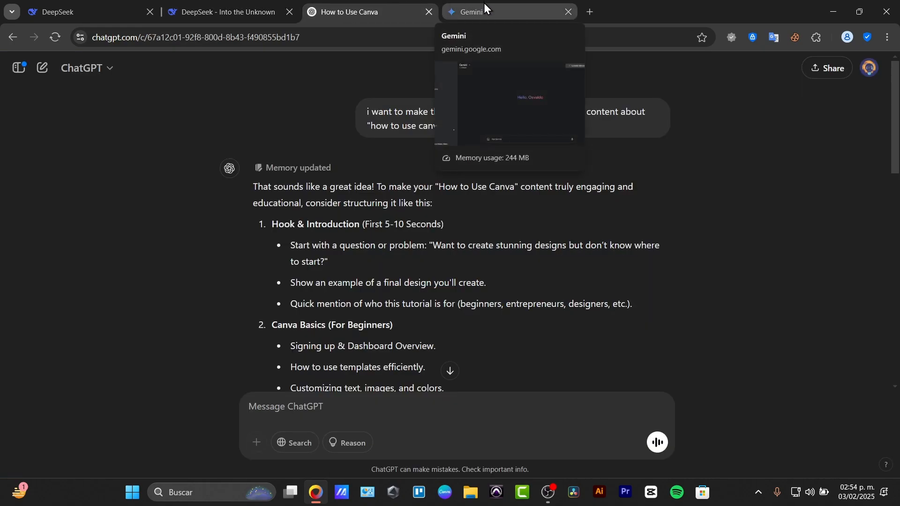
left_click(506, 11)
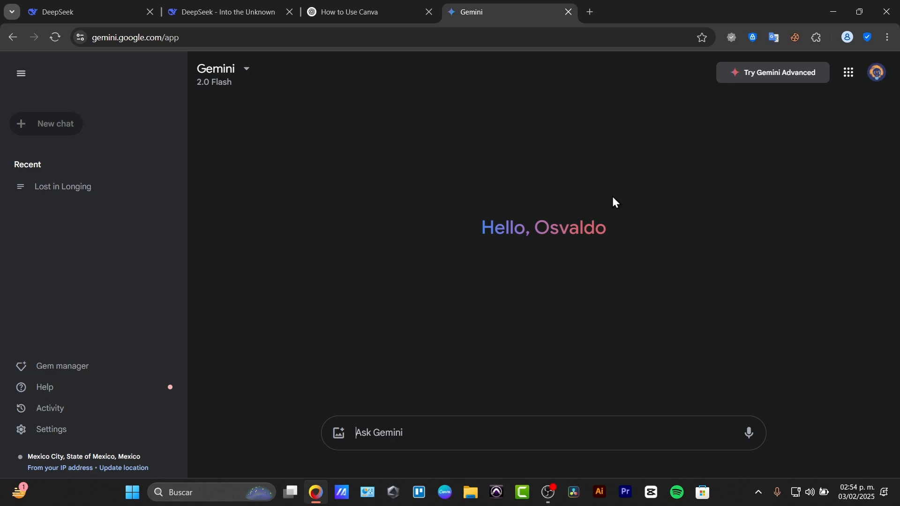
mouse_move(614, 195)
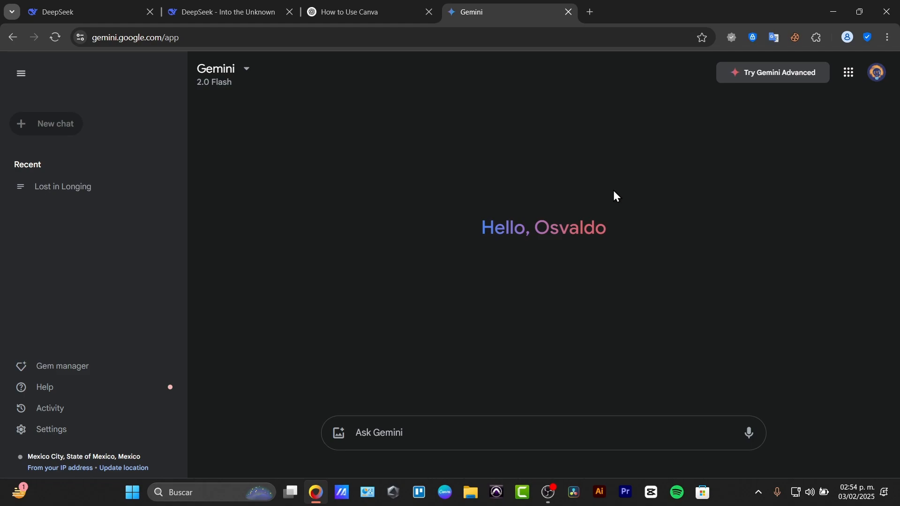
left_click(350, 11)
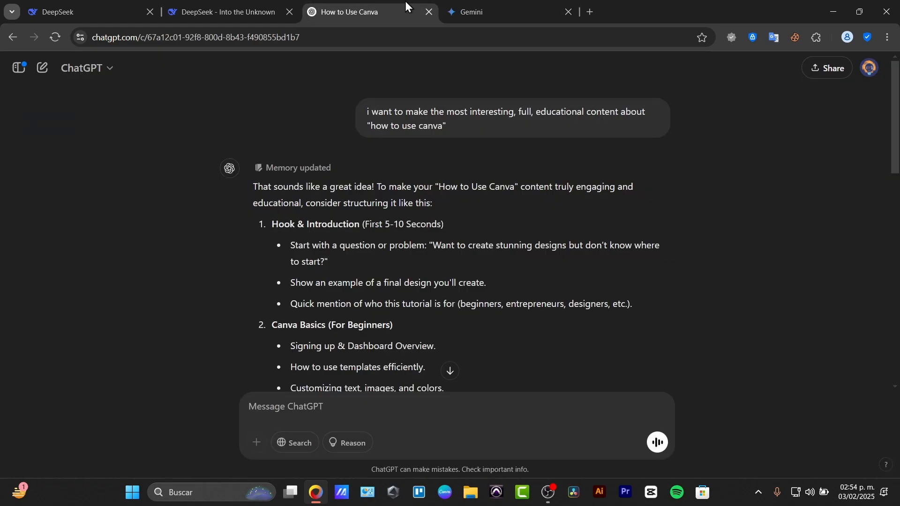
mouse_move(635, 286)
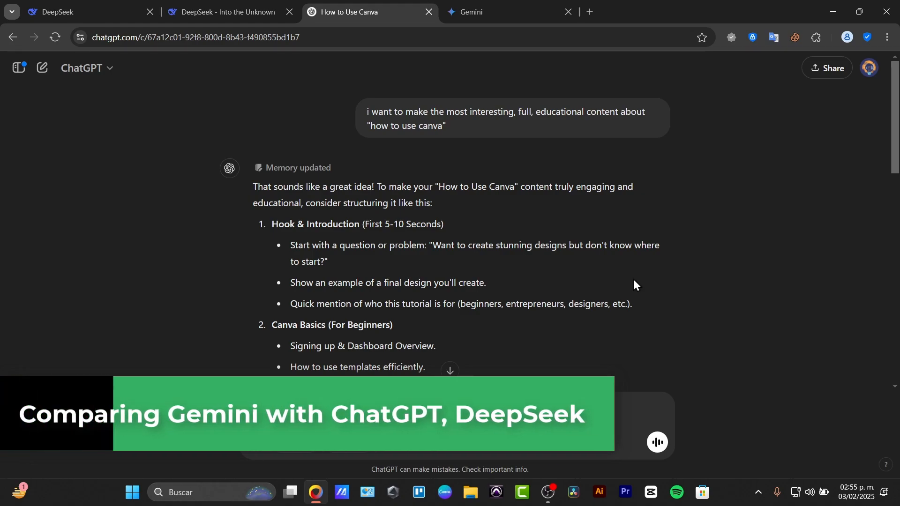
Return to the empty Gemini start page.
left_click(496, 11)
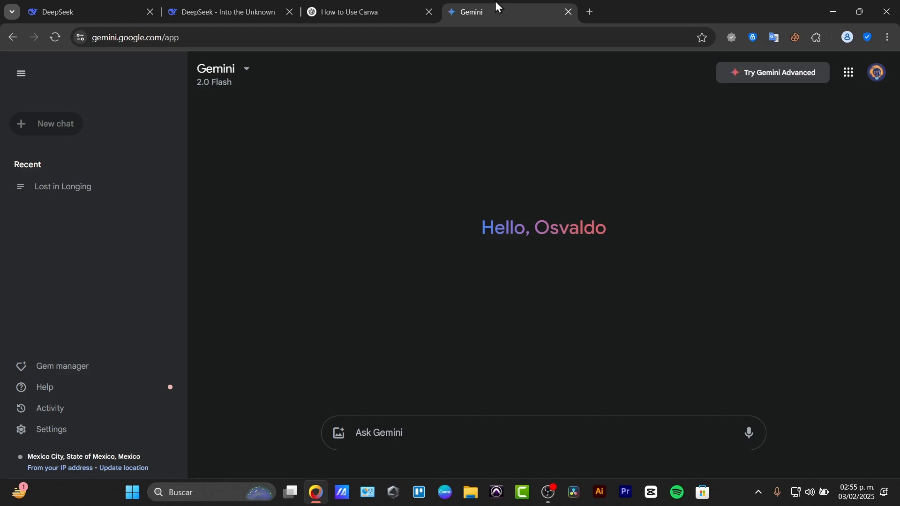
View Gemini's model list (2.0 Flash, 1.5 Flash, Advanced), then switch to the DeepSeek Canva chat.
left_click(379, 433)
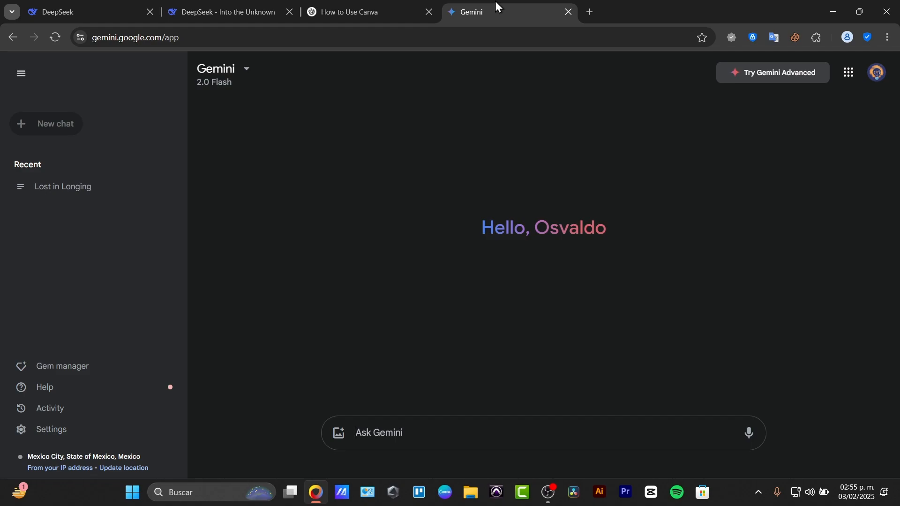
left_click(246, 69)
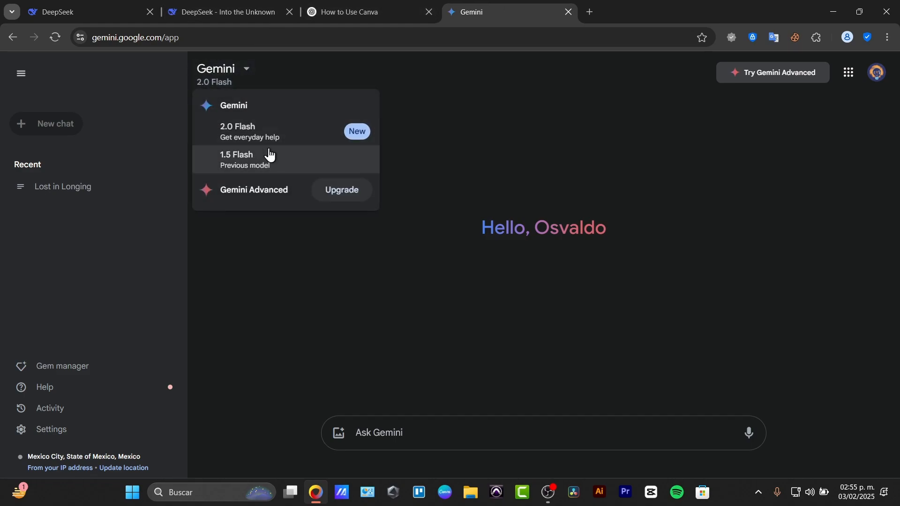
mouse_move(274, 151)
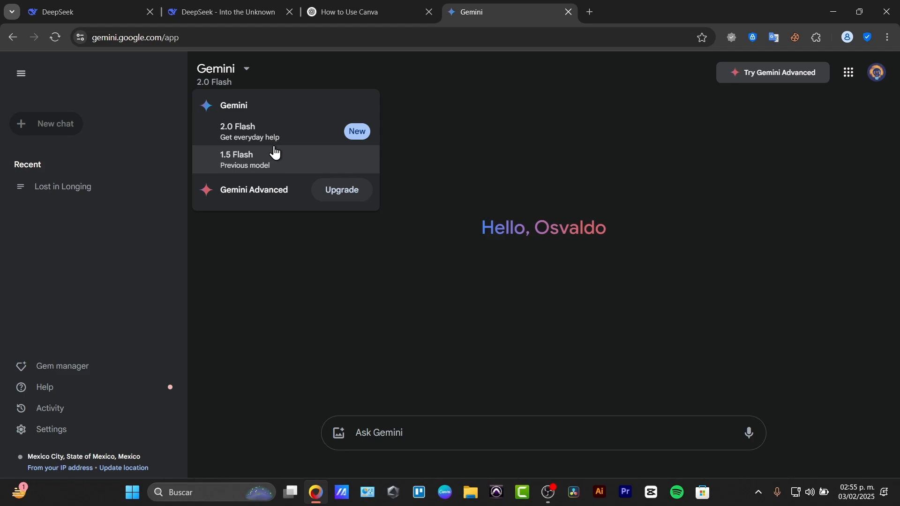
mouse_move(553, 184)
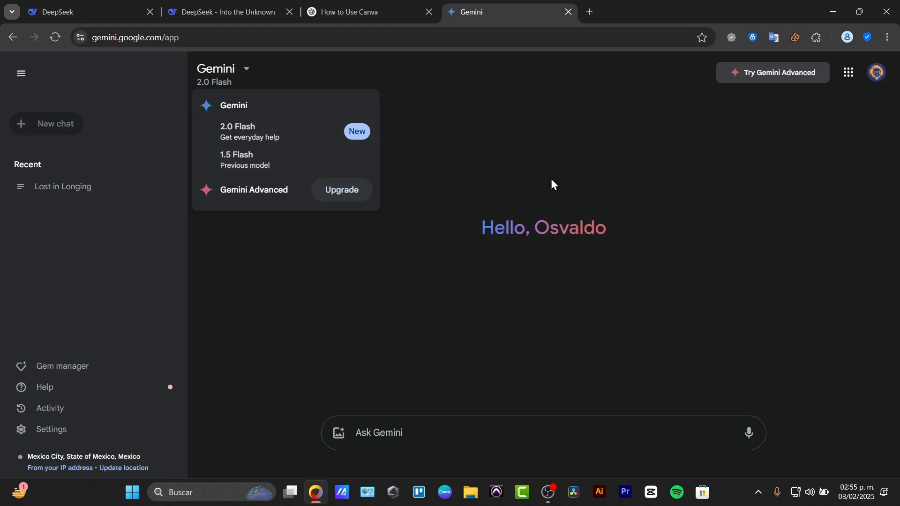
left_click(224, 11)
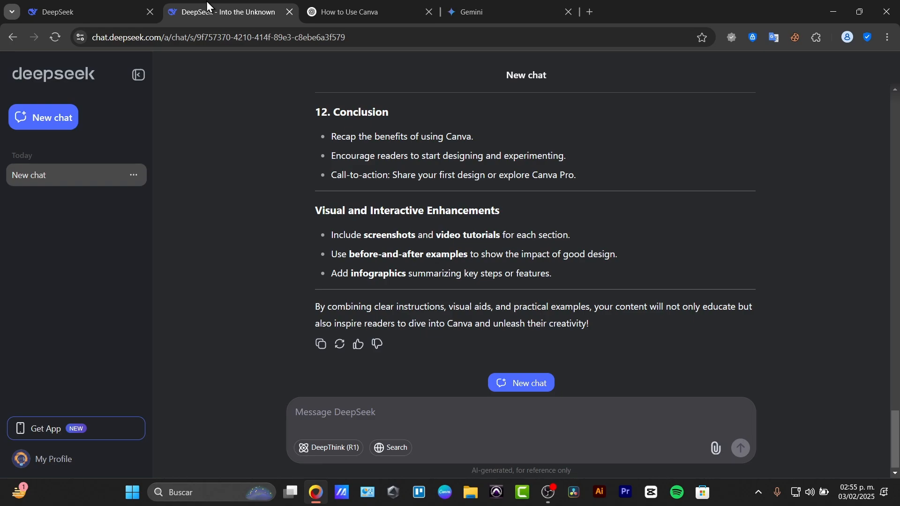
mouse_move(217, 8)
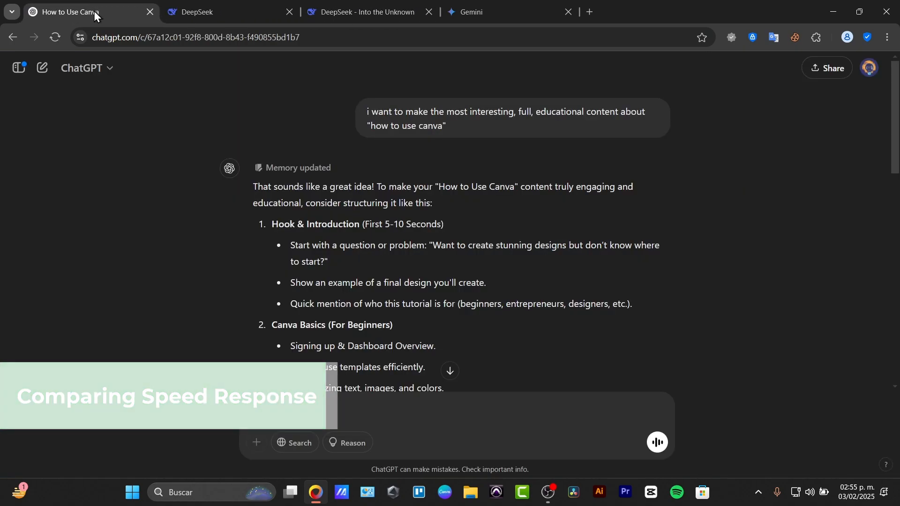
Send ChatGPT 'Summarize the latest iPhone 17 rumors in 50 words.', copying the prompt first.
scroll("down", 3)
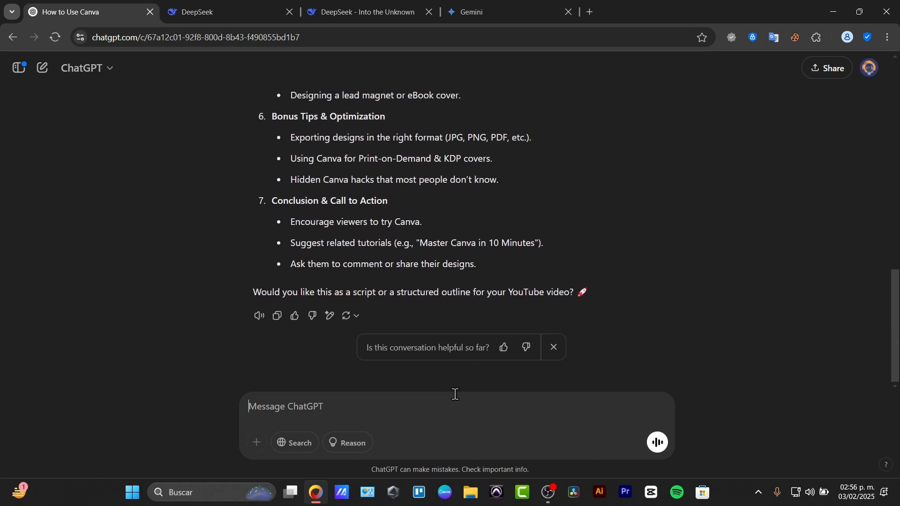
type("a")
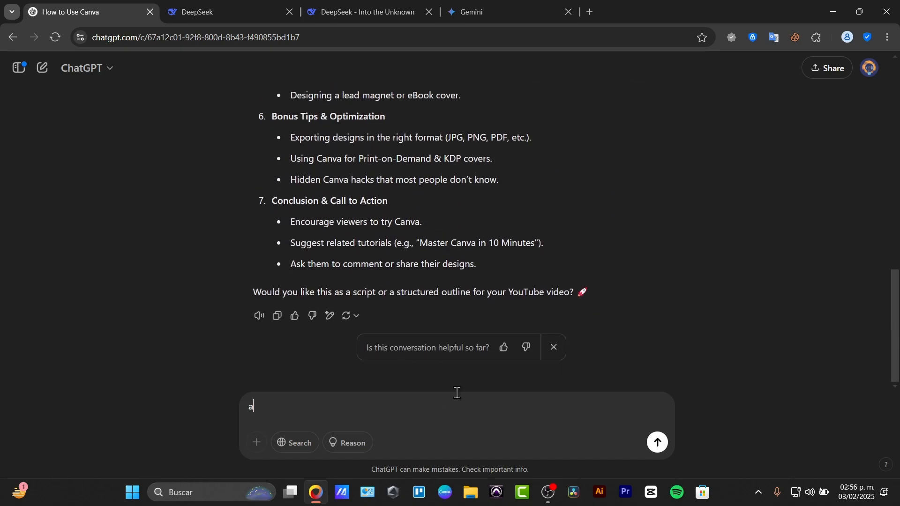
type("Summarize the latest iPhone 17 rumors in 50 words.")
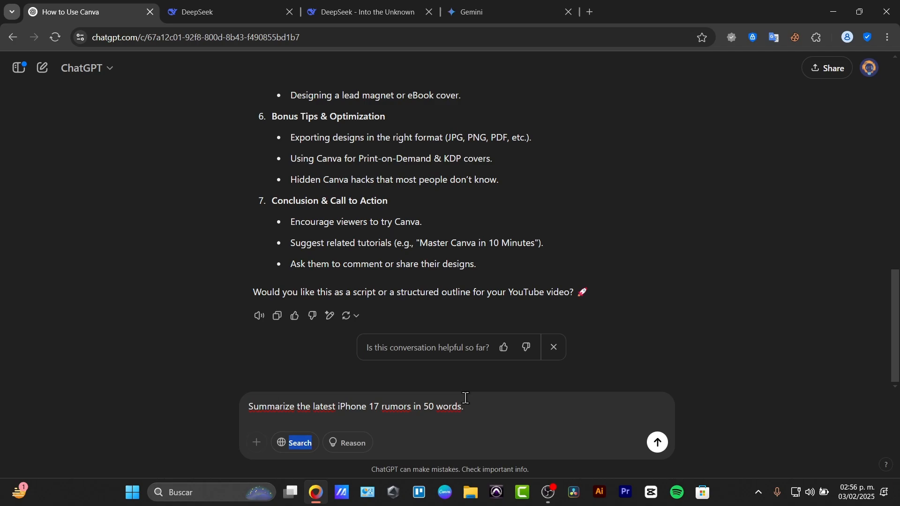
triple_click(355, 407)
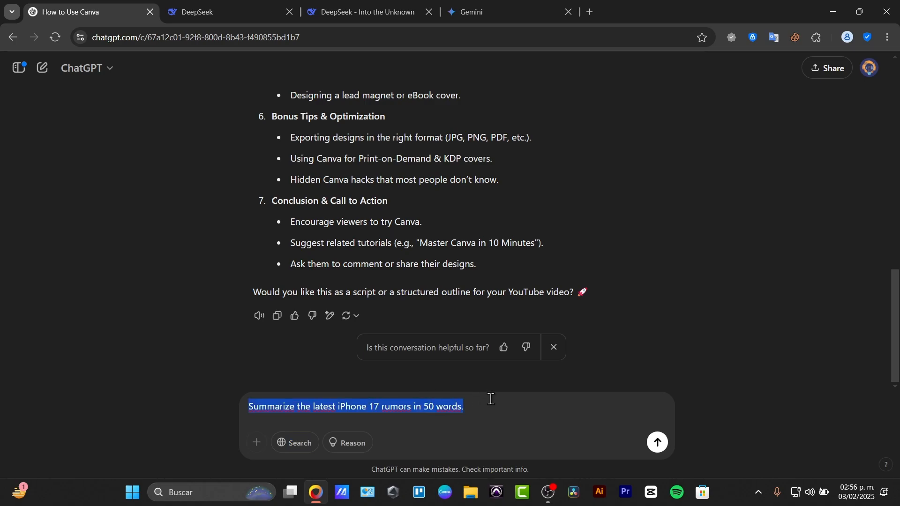
mouse_move(554, 418)
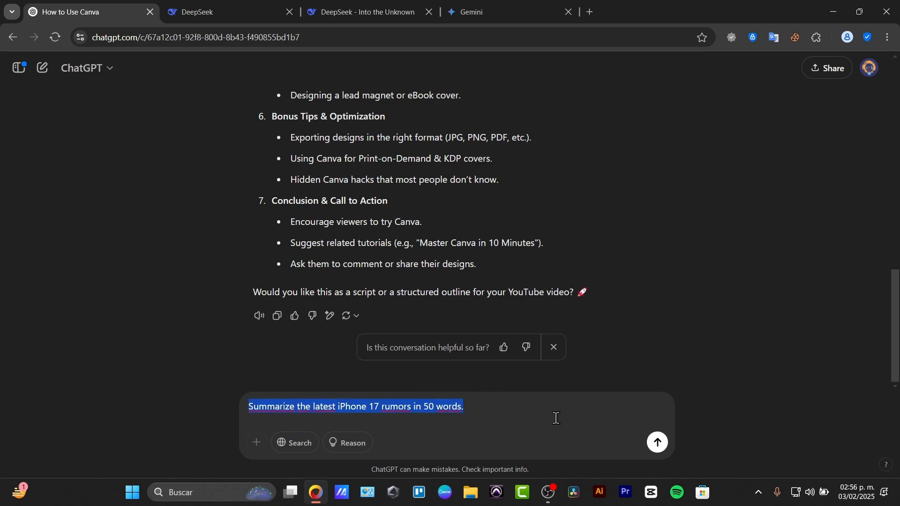
left_click(658, 442)
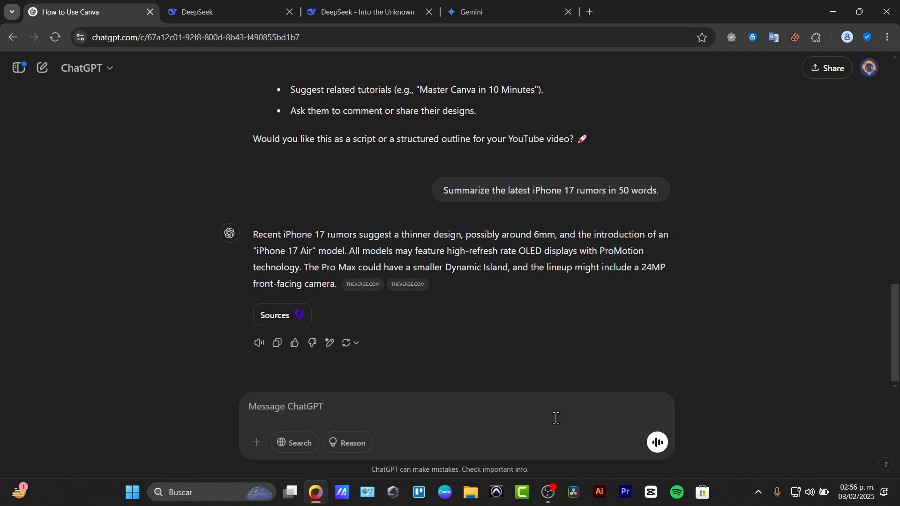
Paste and send 'Summarize the latest iPhone 17 rumors in 50 words.' in the DeepSeek tab.
left_click(356, 12)
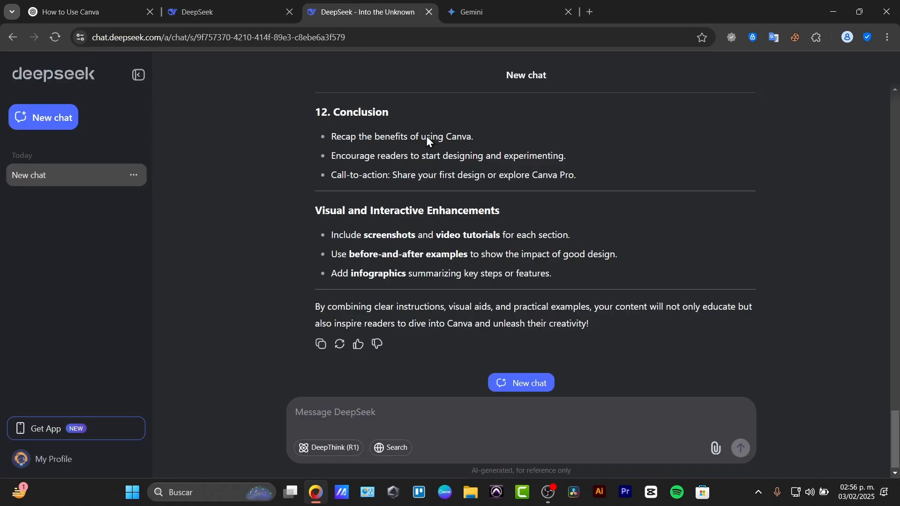
type("Summarize the latest iPhone 17 rumors in 50 words.")
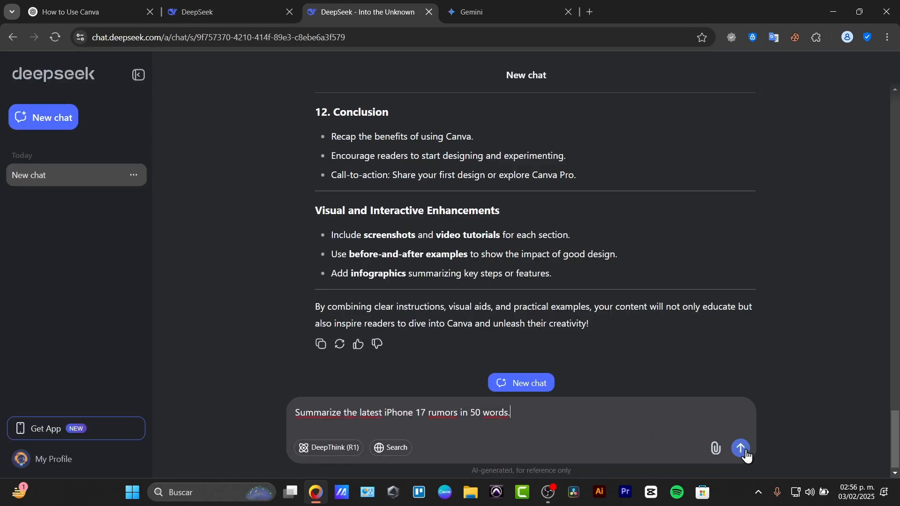
left_click(741, 448)
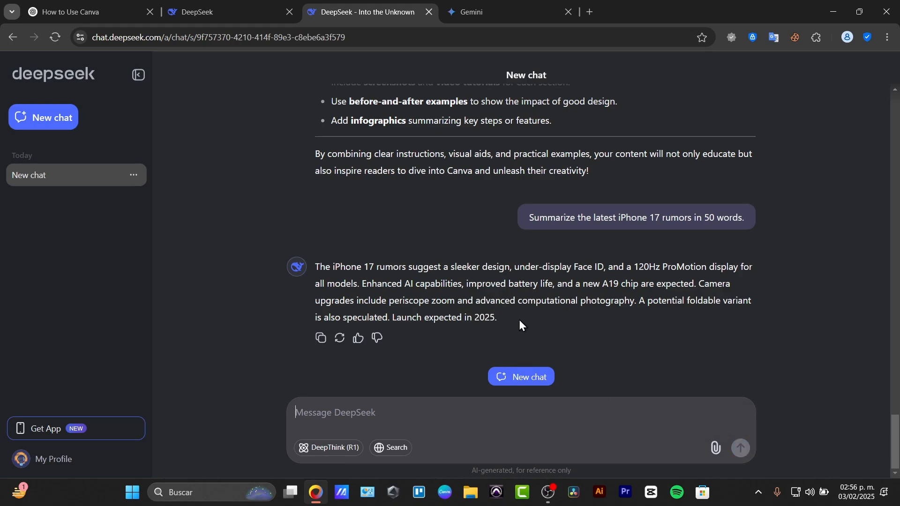
Submit 'Summarize the latest iPhone 17 rumors in 50 words.' to Gemini.
left_click(494, 11)
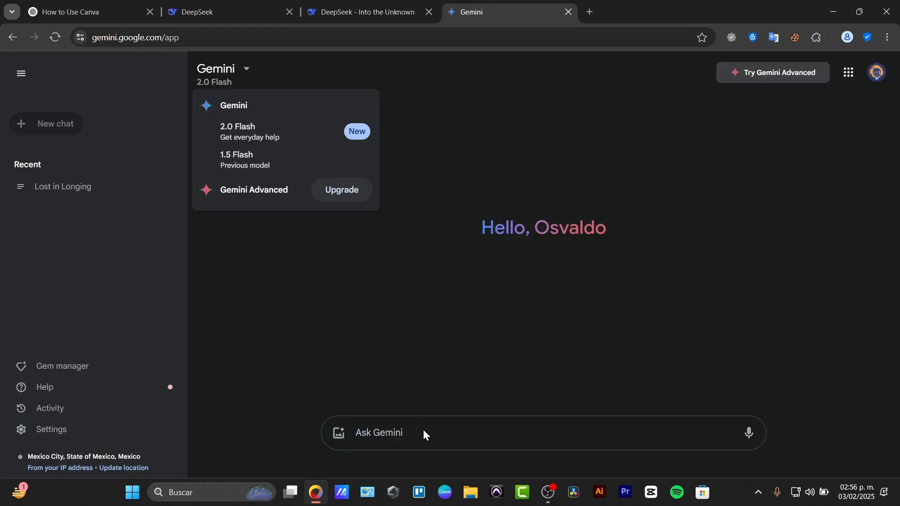
type("Summarize the latest iPhone 17 rumors in 50 words.")
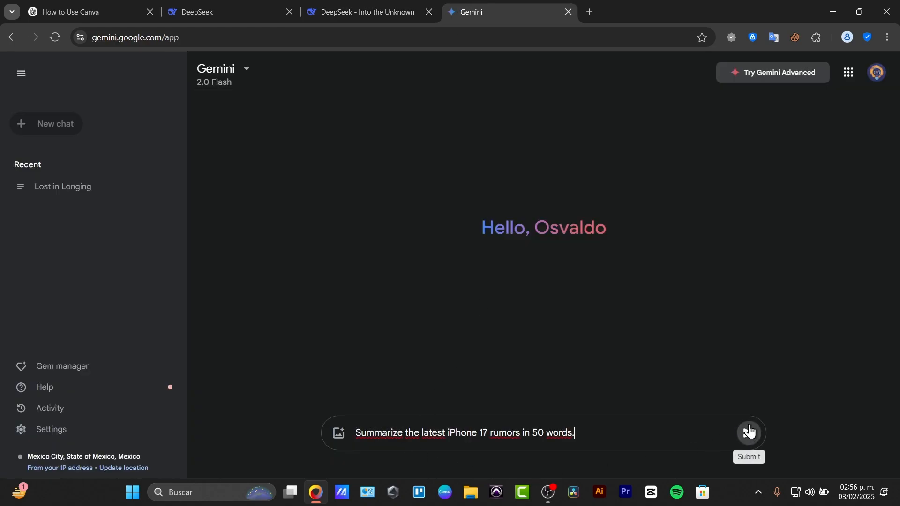
left_click(749, 432)
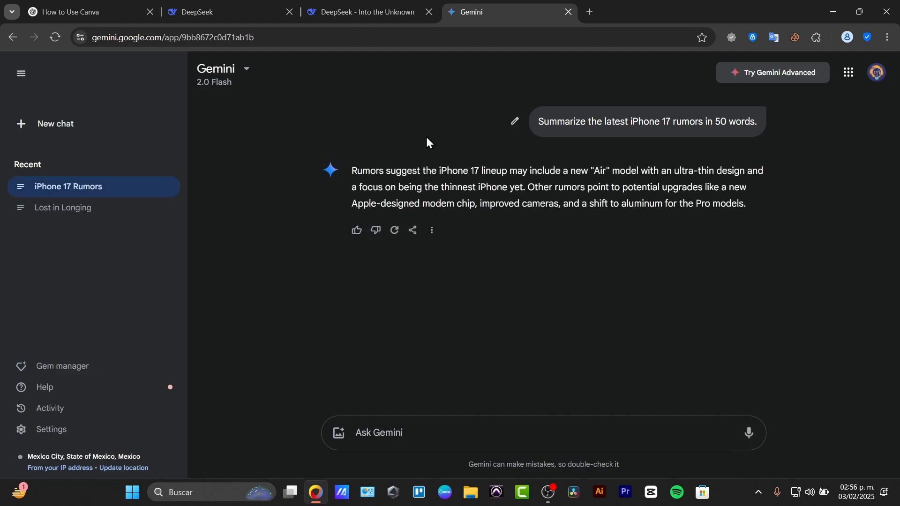
mouse_move(387, 92)
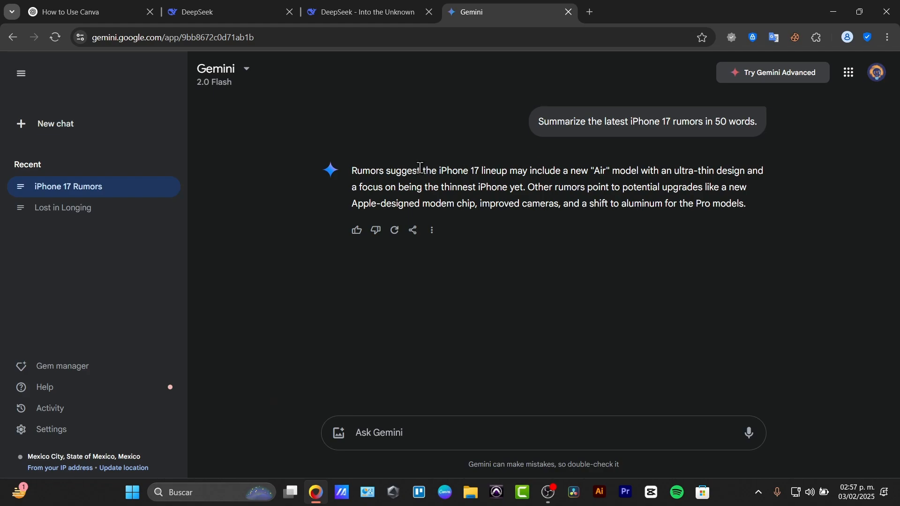
left_click_drag(421, 171, 613, 170)
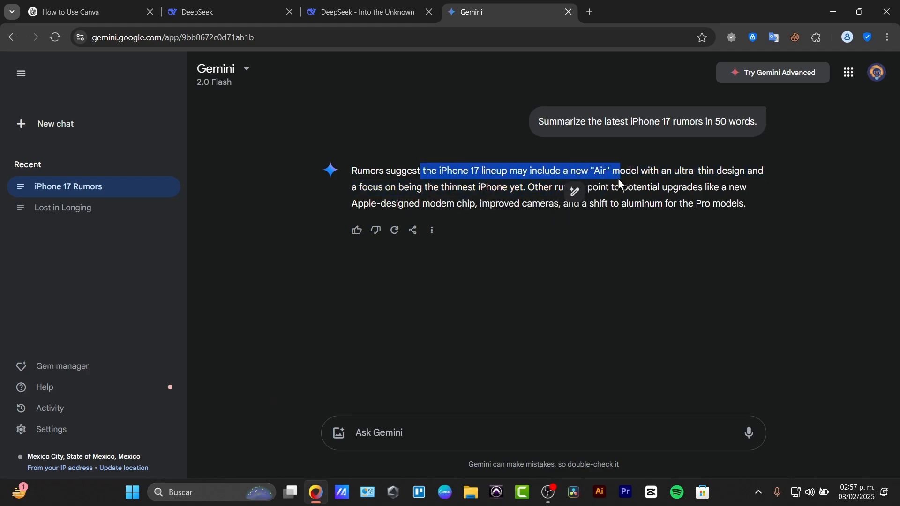
left_click_drag(616, 170, 743, 187)
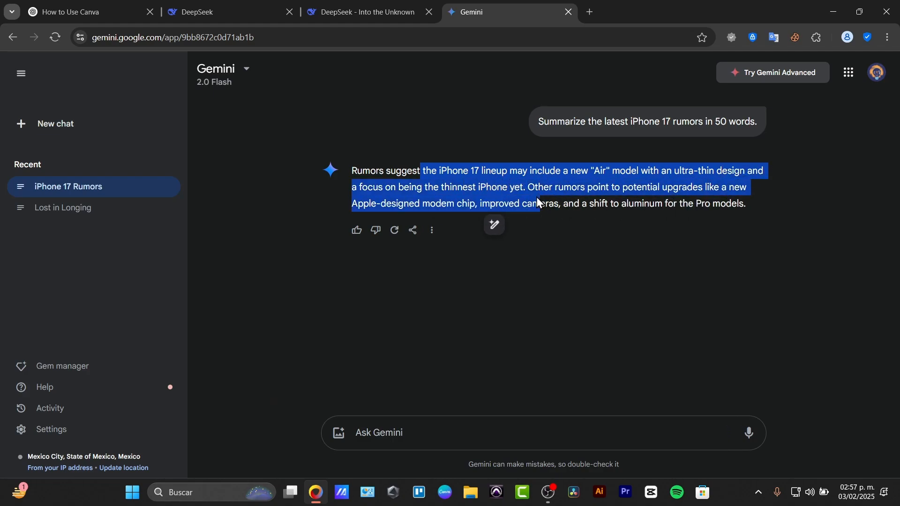
left_click(366, 11)
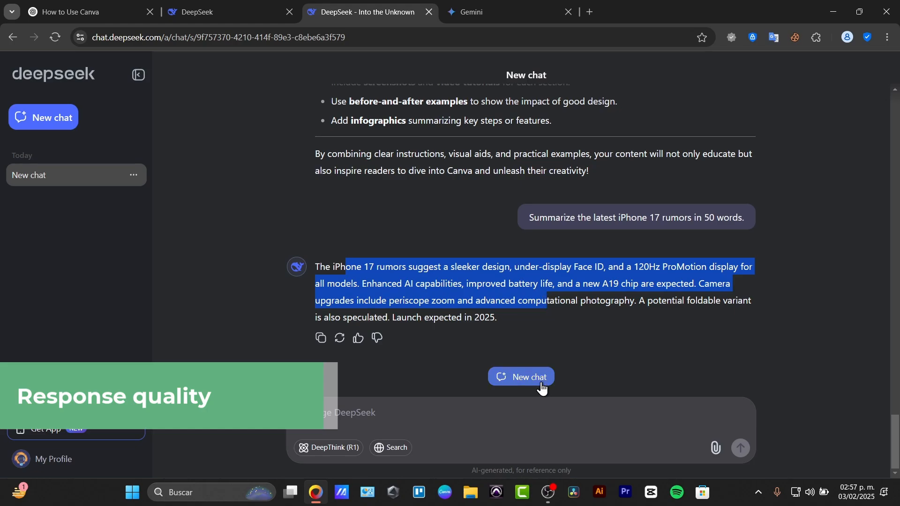
Highlight ChatGPT's iPhone 17 rumors answer from its opening through the display details.
left_click(80, 12)
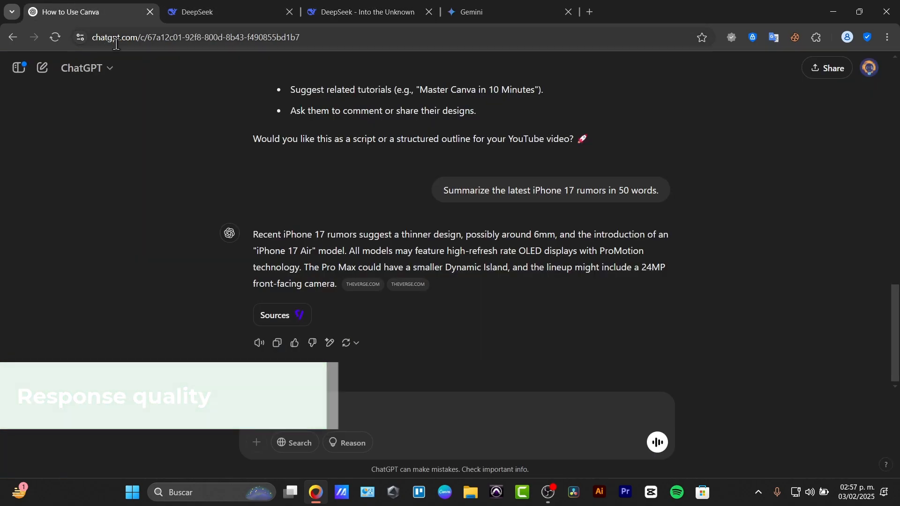
left_click_drag(313, 234, 500, 235)
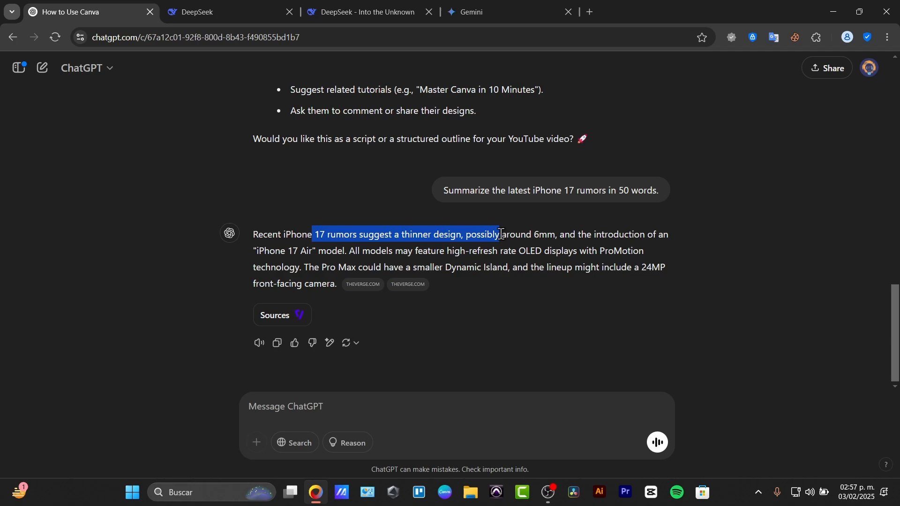
left_click_drag(499, 233, 604, 251)
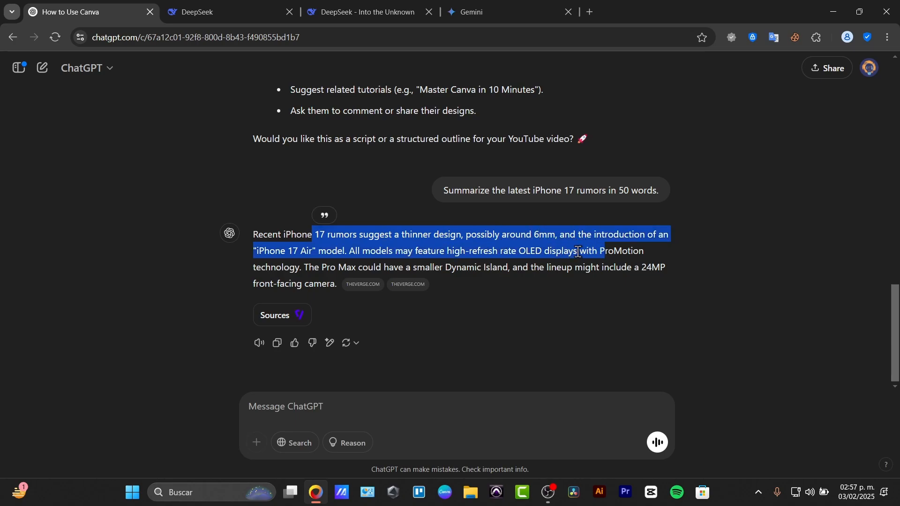
Compare DeepSeek's, ChatGPT's and Gemini's answers, then go to DeepSeek's message box.
left_click(363, 11)
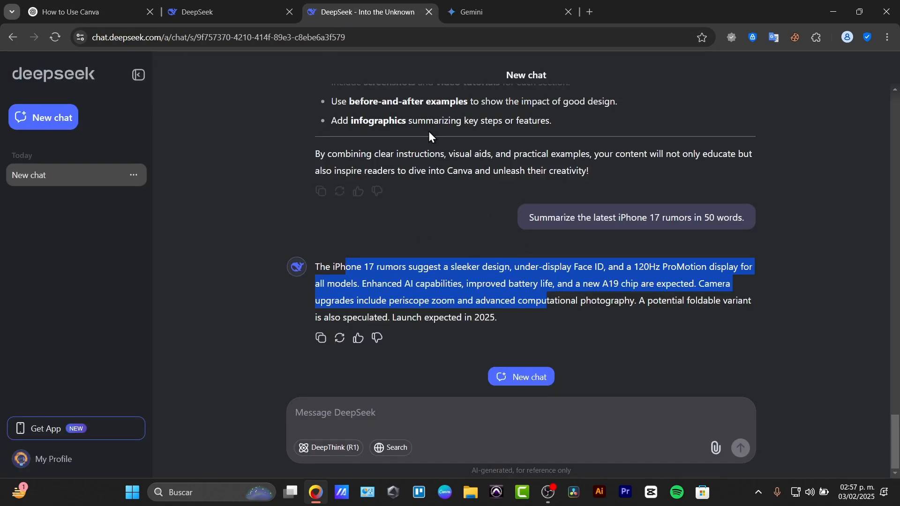
left_click(80, 11)
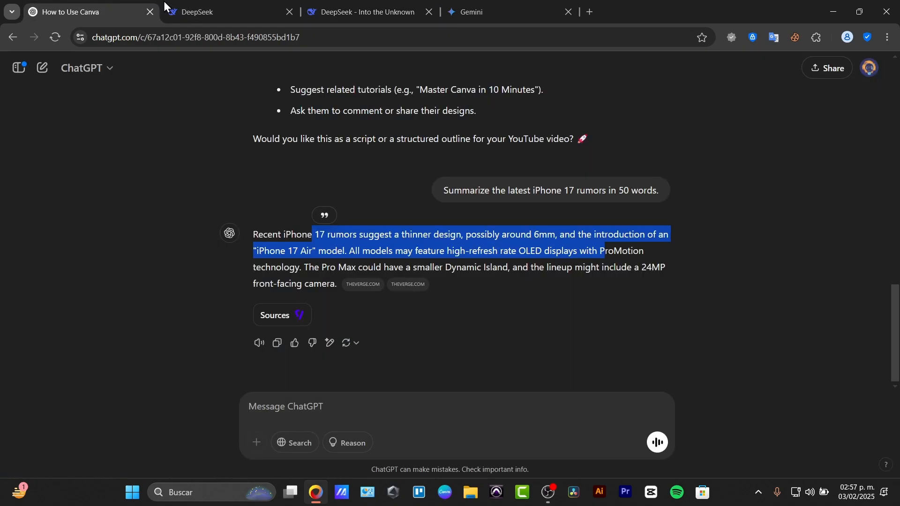
left_click(507, 12)
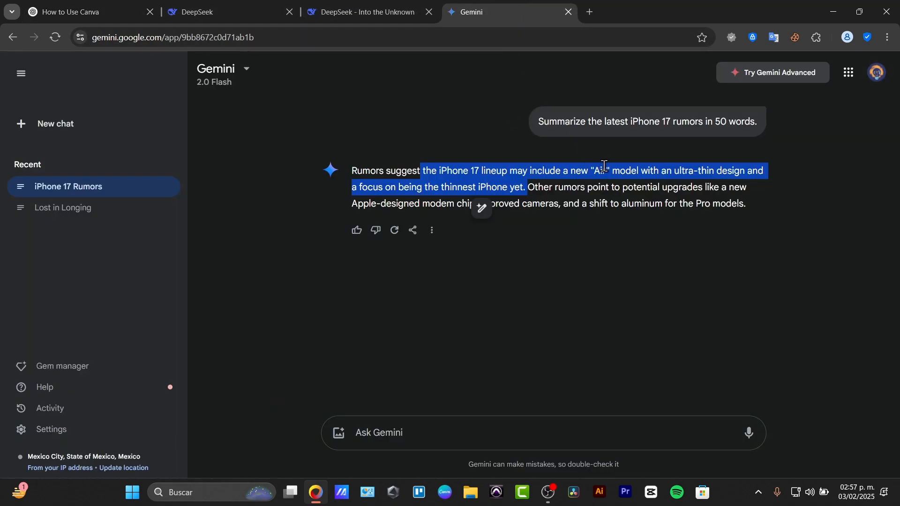
mouse_move(629, 234)
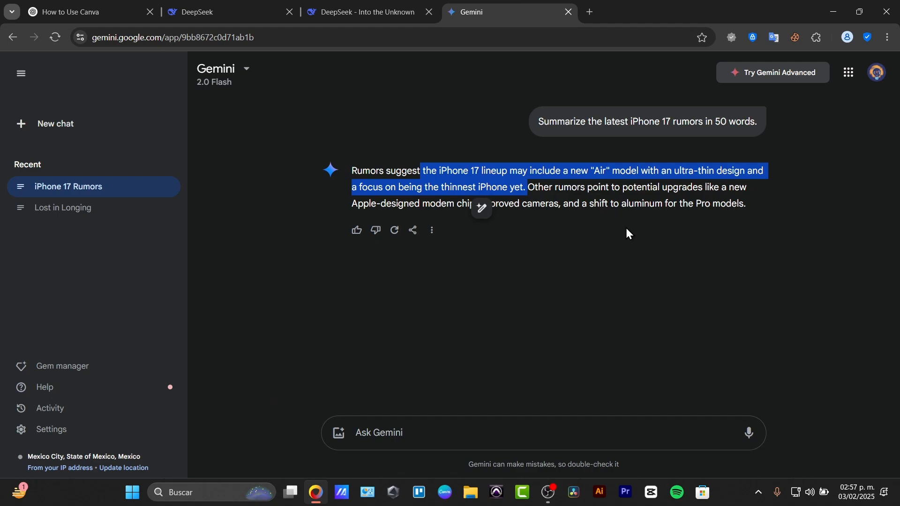
left_click(561, 433)
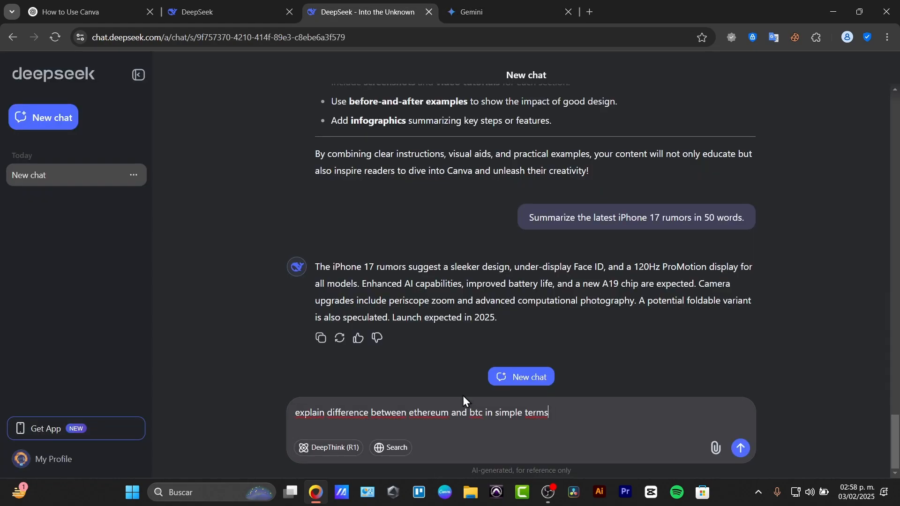
Send the Ethereum versus Bitcoin question and read Gemini's and DeepSeek's answers.
left_click(80, 12)
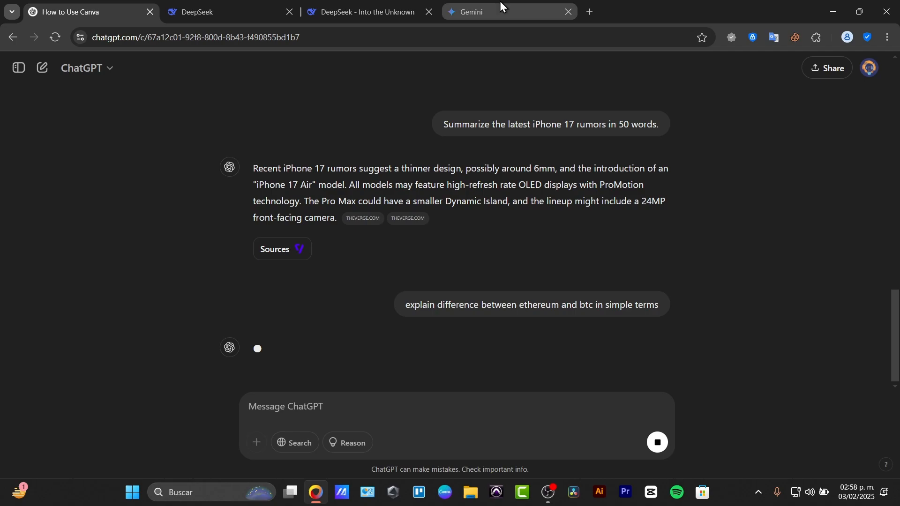
left_click(494, 11)
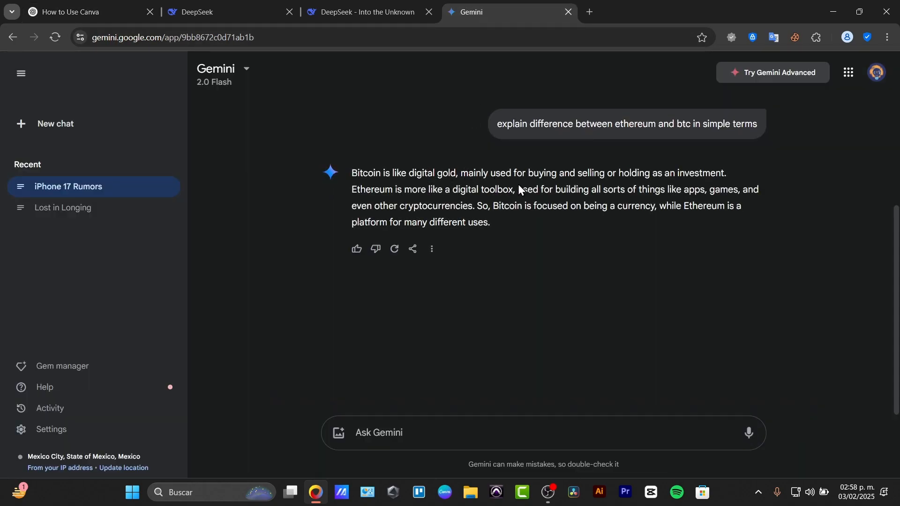
mouse_move(680, 186)
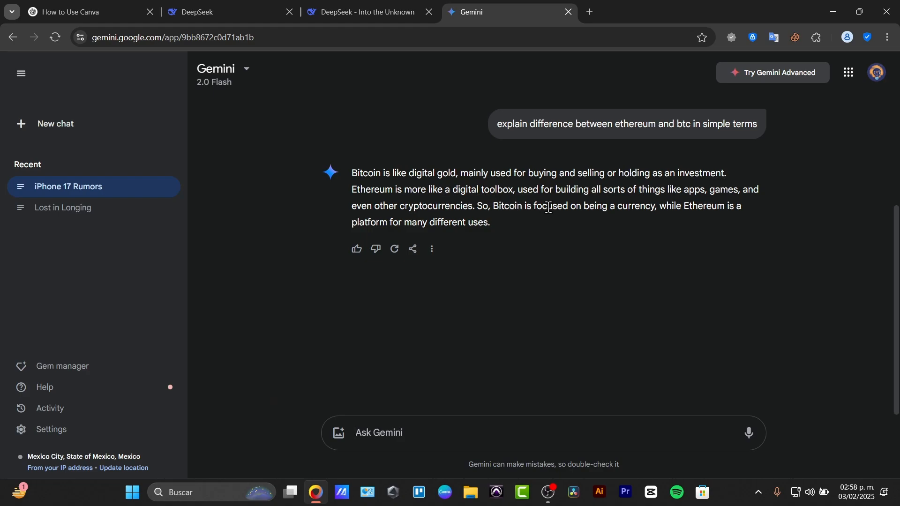
left_click(367, 11)
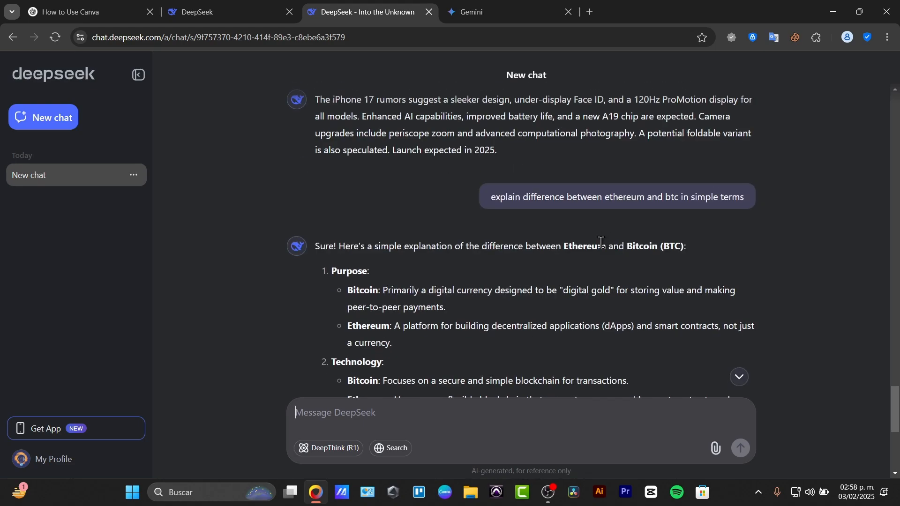
mouse_move(559, 251)
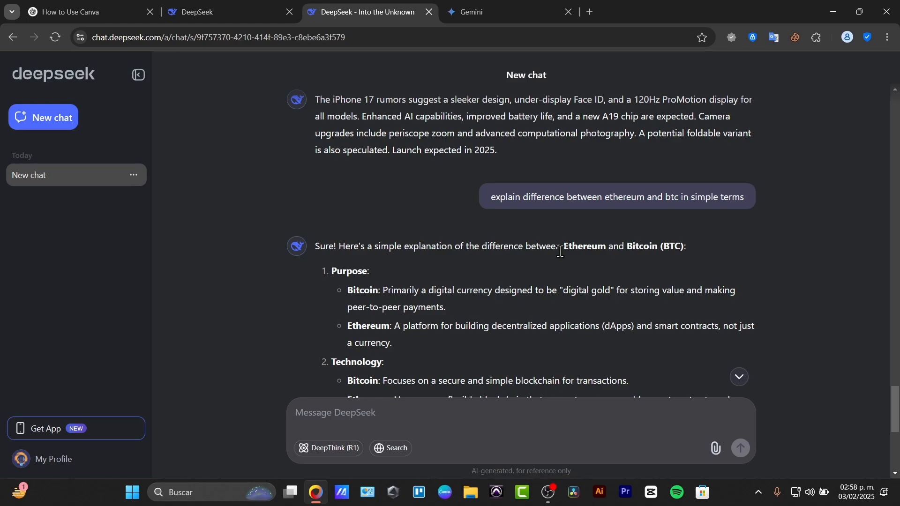
mouse_move(578, 274)
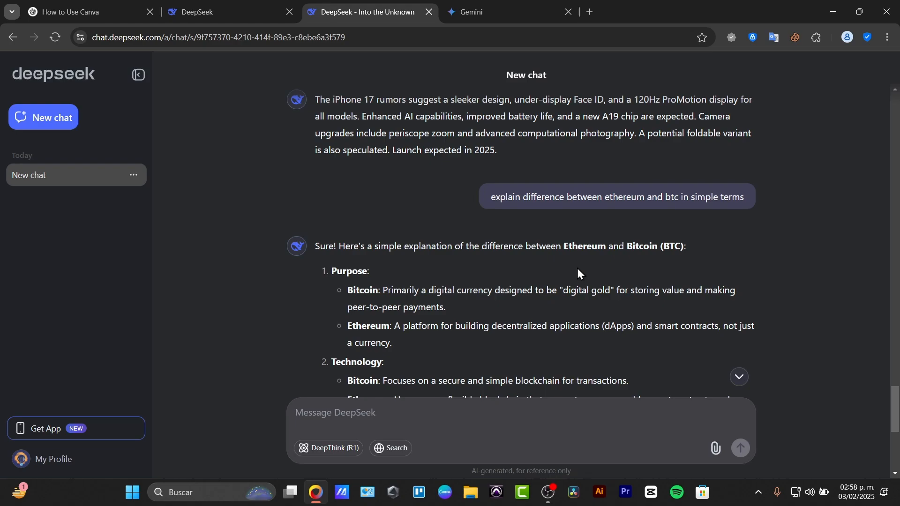
scroll("down", 3)
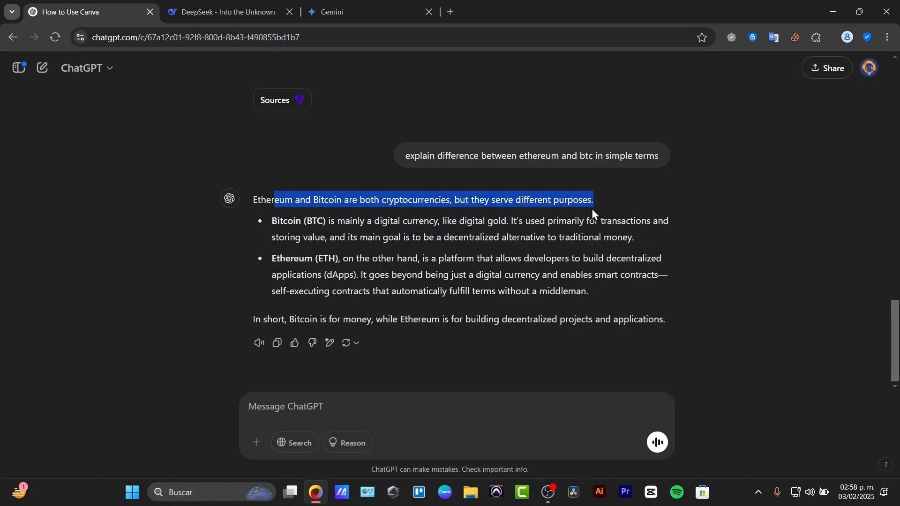
Clear the old highlight, then highlight ChatGPT's Bitcoin explanation and closing 'In short…' line.
left_click(409, 236)
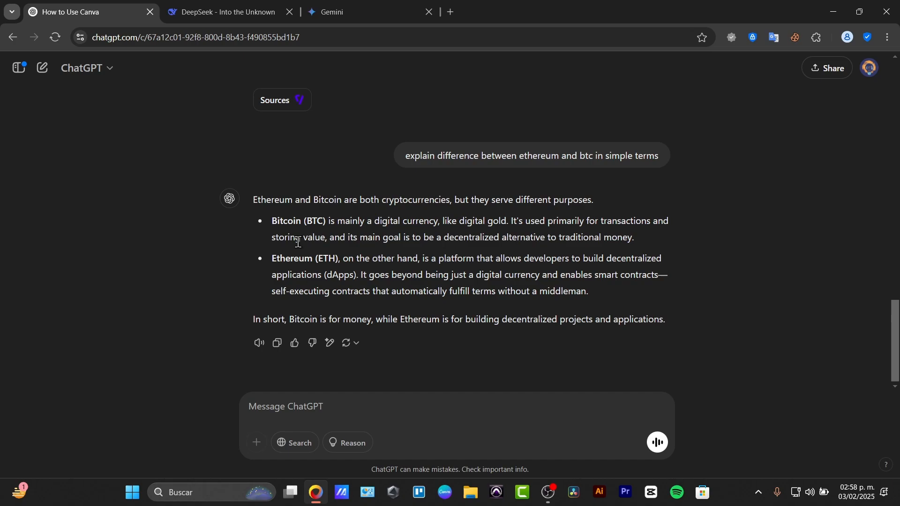
left_click_drag(271, 221, 634, 237)
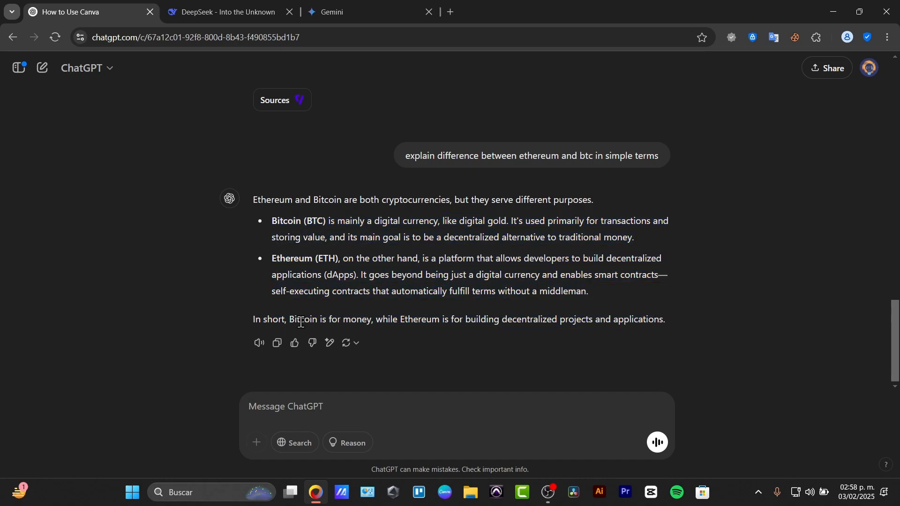
left_click_drag(299, 319, 522, 319)
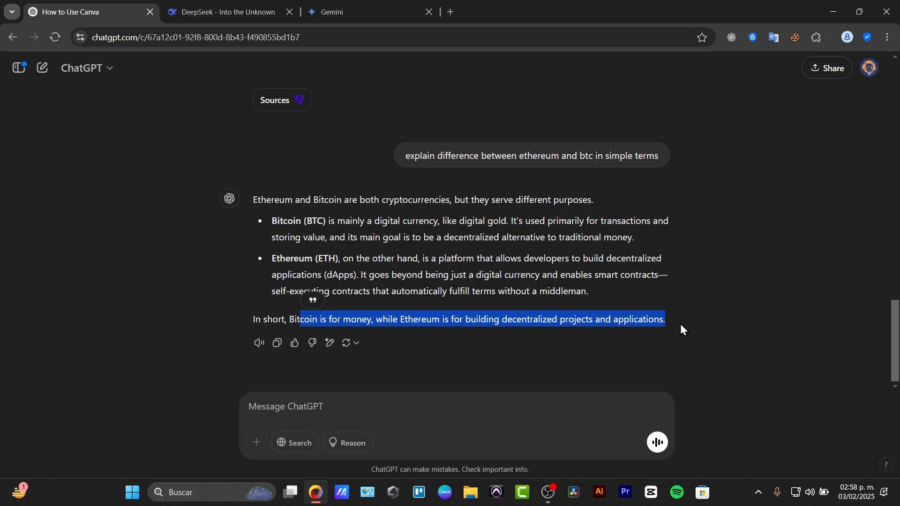
mouse_move(89, 66)
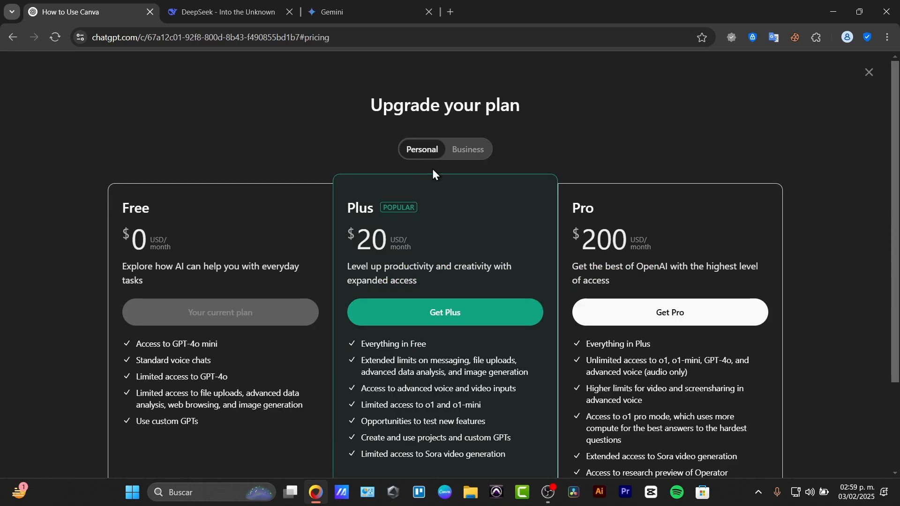
mouse_move(486, 317)
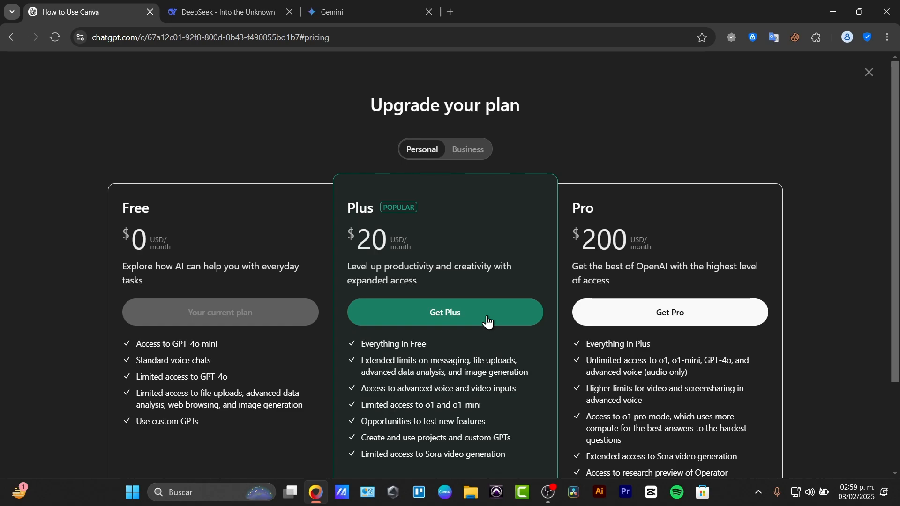
Review ChatGPT's Free, Plus and Pro plan cards, then return to Gemini's Ethereum versus Bitcoin answer.
scroll("down", 3)
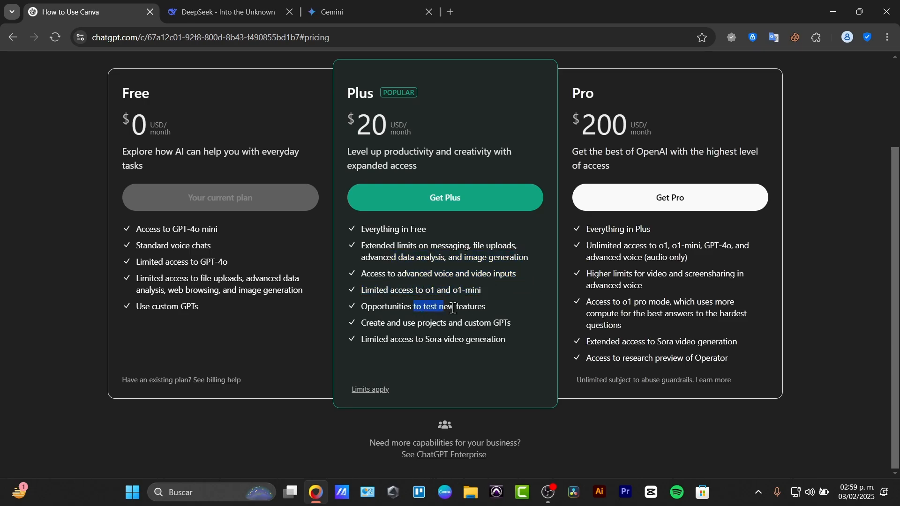
left_click_drag(453, 308, 519, 333)
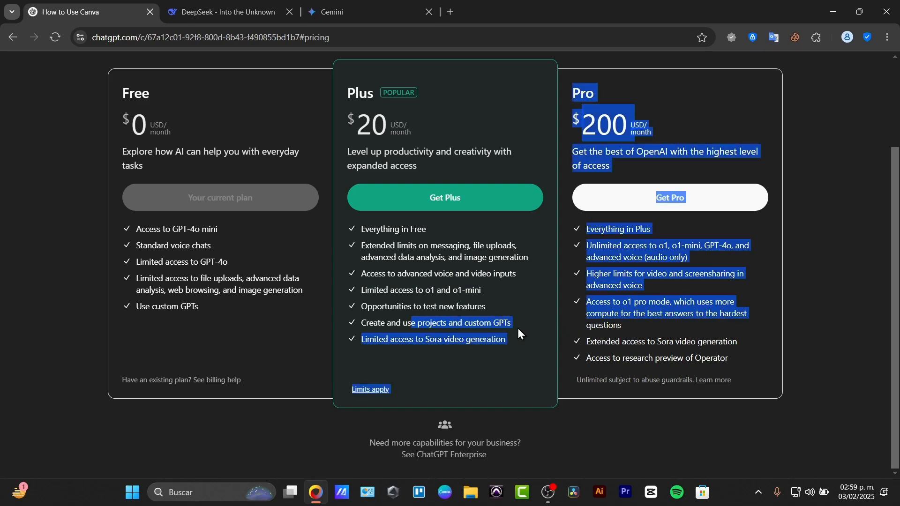
left_click(476, 343)
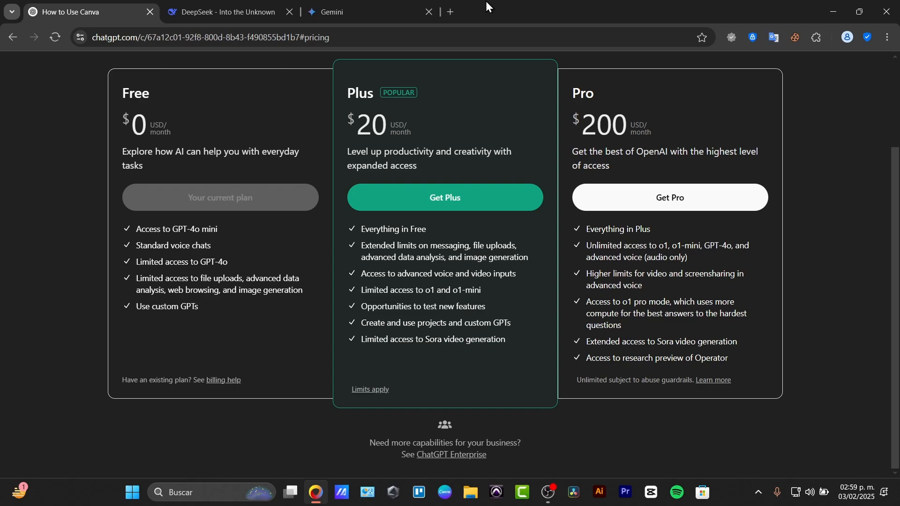
left_click(345, 11)
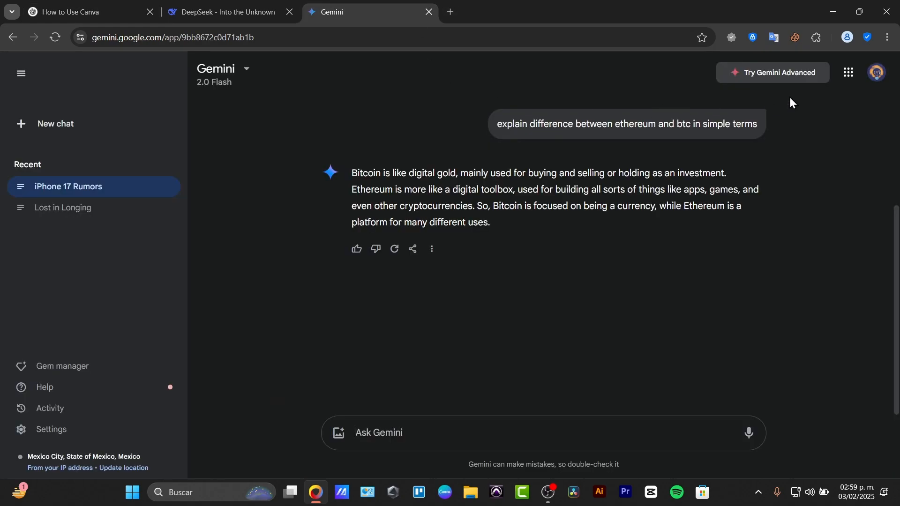
Open the Gemini Advanced offer, note the MX$395 monthly price, and compare ChatGPT's plans.
left_click(773, 72)
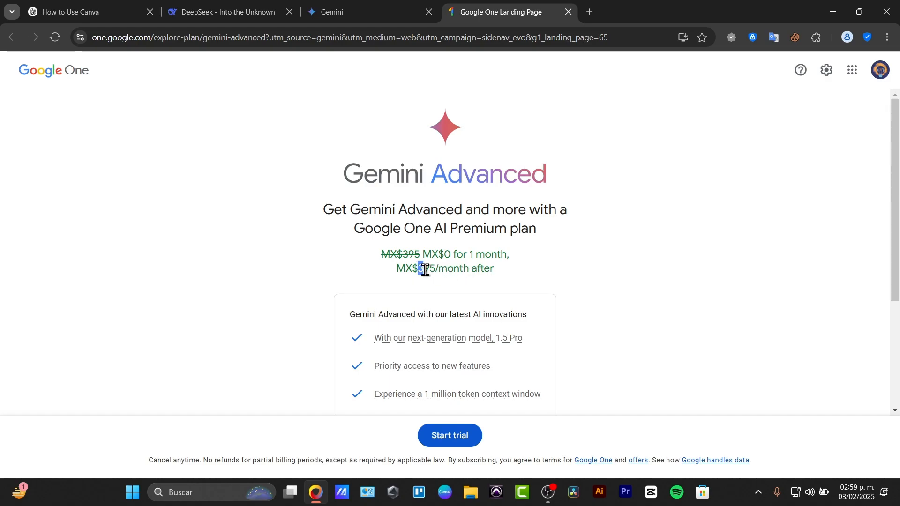
left_click_drag(422, 268, 493, 269)
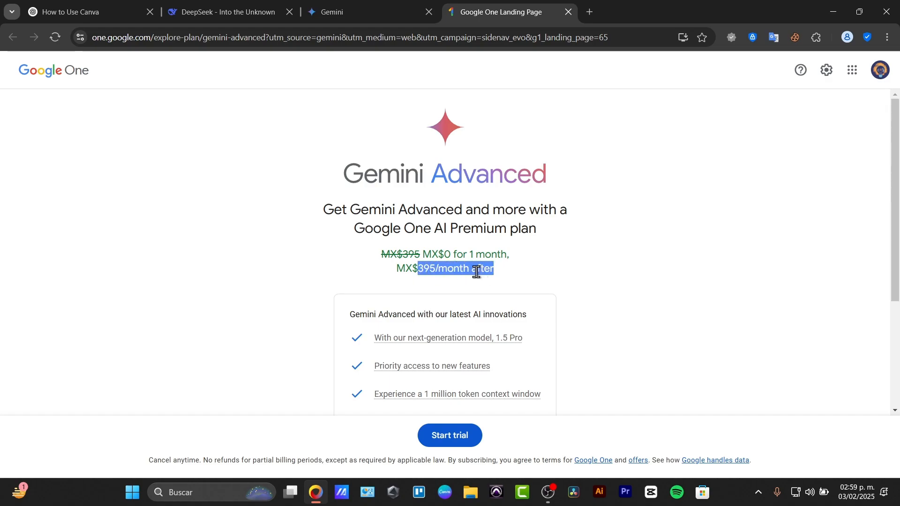
left_click(80, 12)
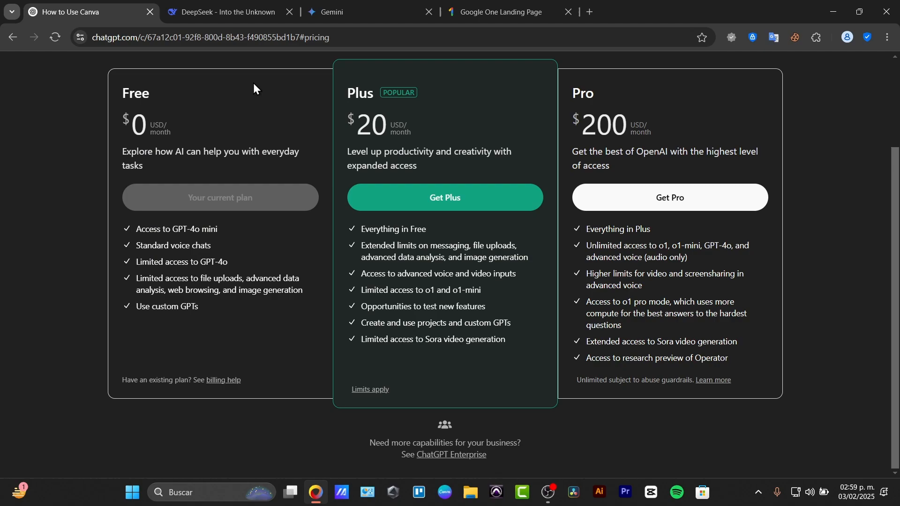
mouse_move(410, 127)
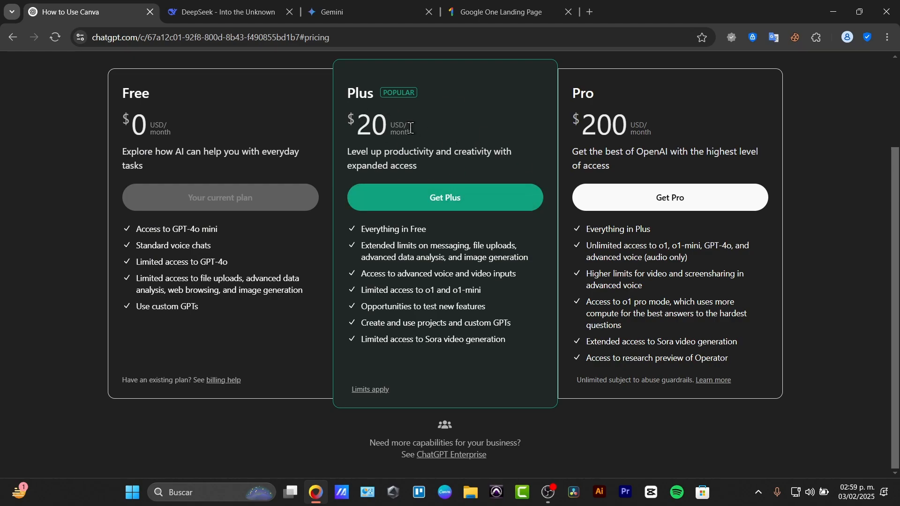
mouse_move(493, 12)
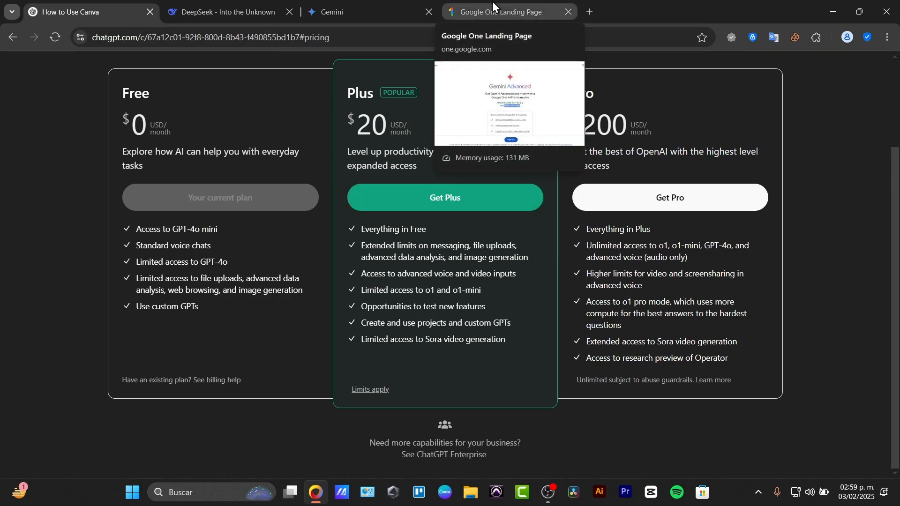
Scroll through the Gemini Advanced benefits, including 2 TB storage, on Google One.
left_click(509, 11)
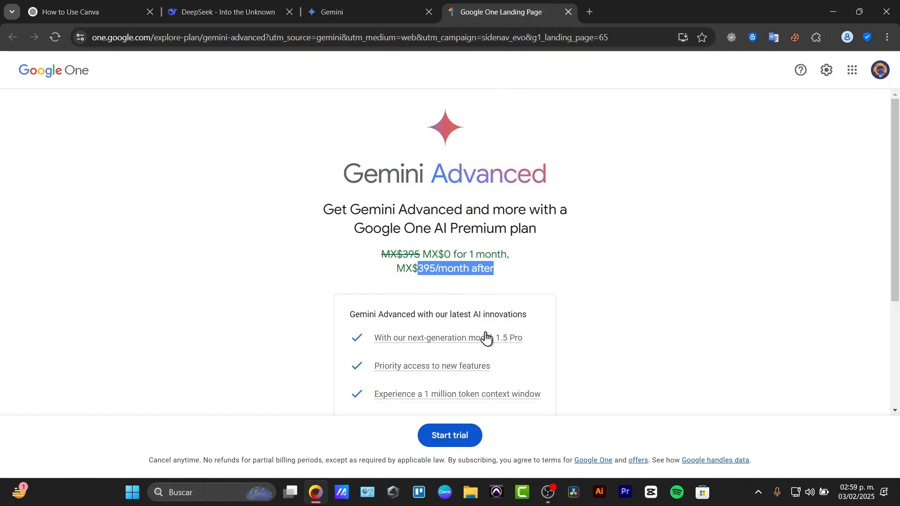
scroll("down", 3)
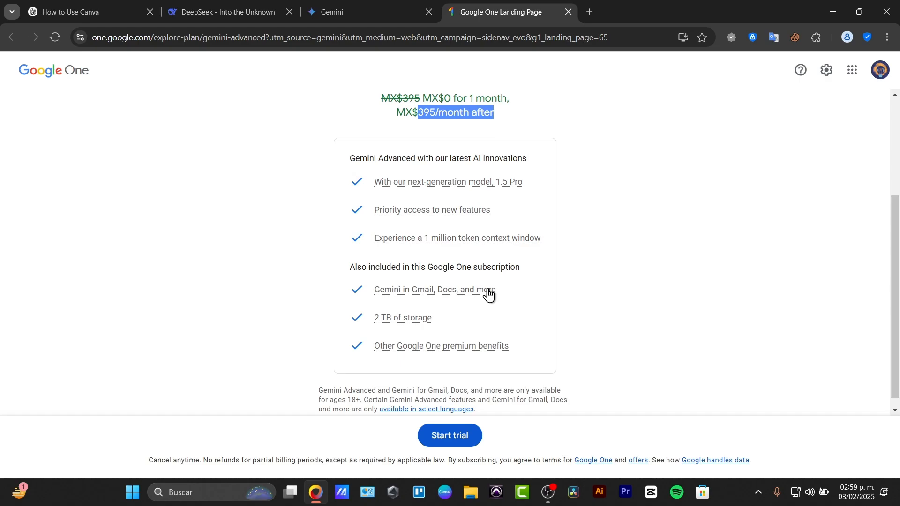
mouse_move(454, 278)
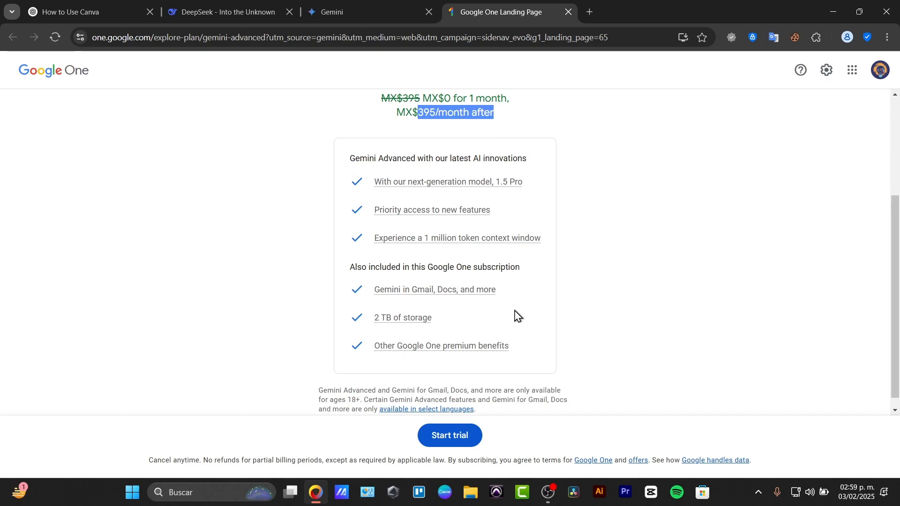
scroll("down", 3)
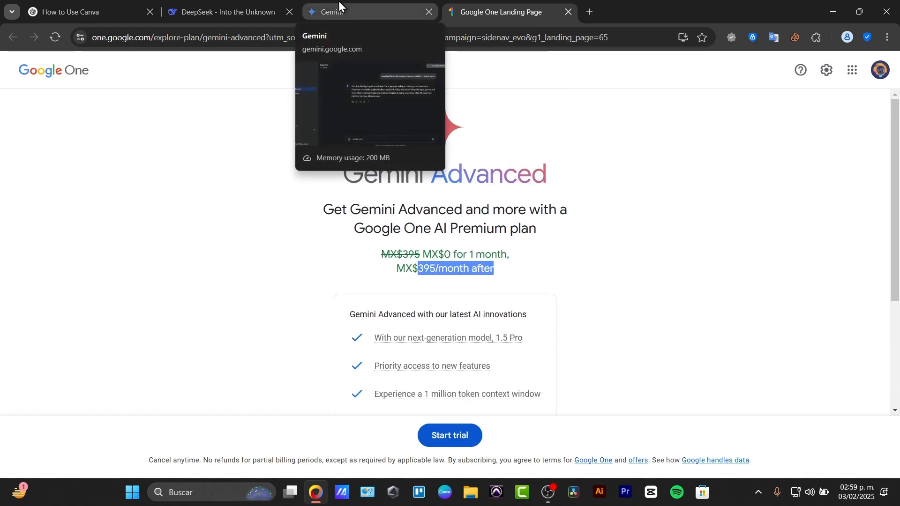
Recheck Gemini's shorter Ethereum versus Bitcoin reply, then show DeepSeek's answer to it.
left_click(218, 11)
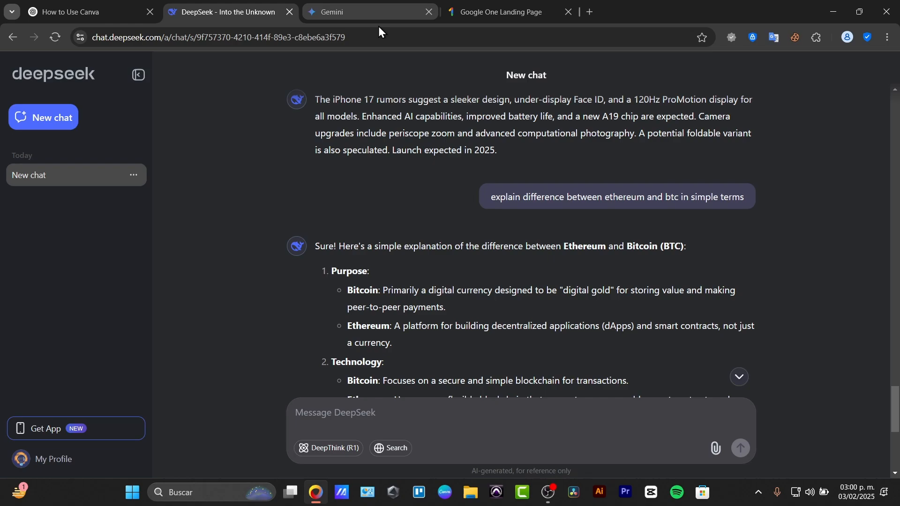
left_click(360, 11)
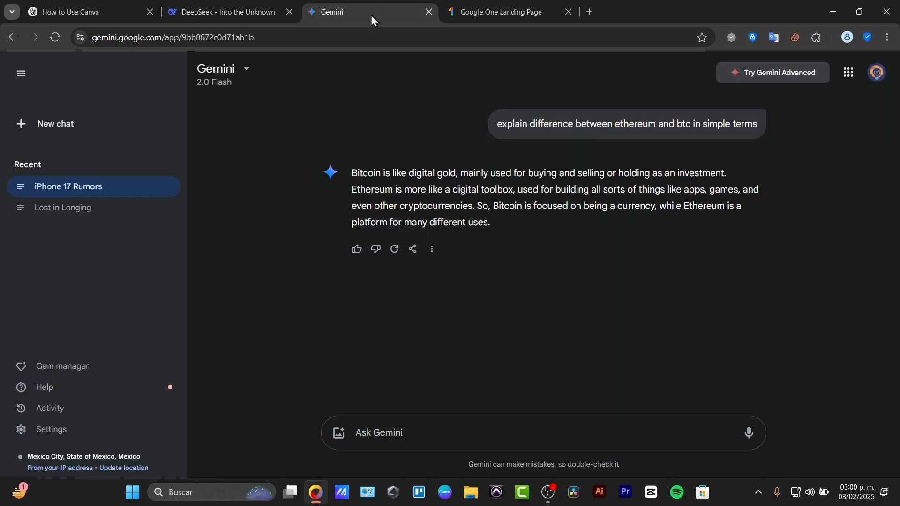
mouse_move(310, 138)
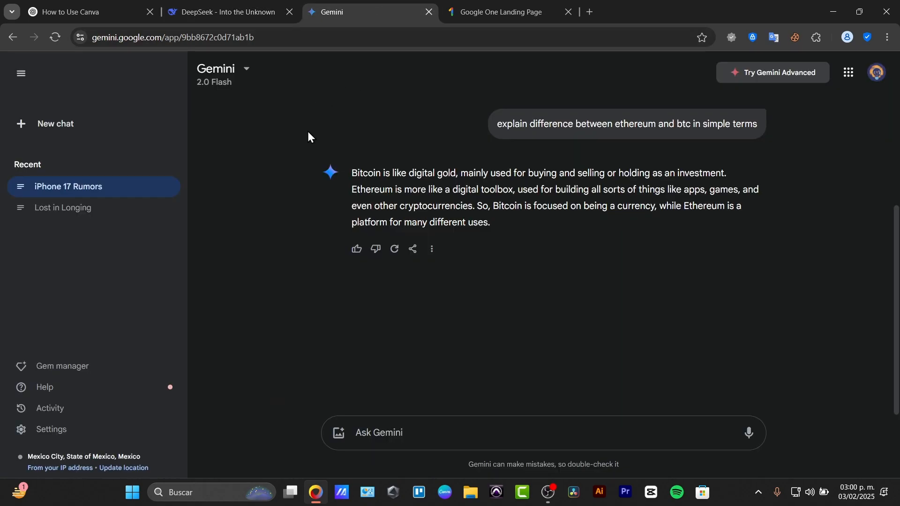
left_click(227, 12)
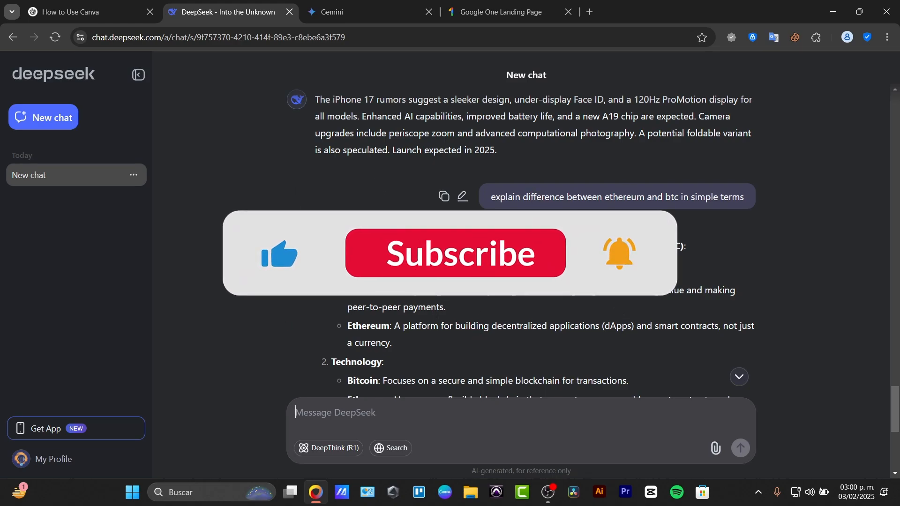
left_click(455, 254)
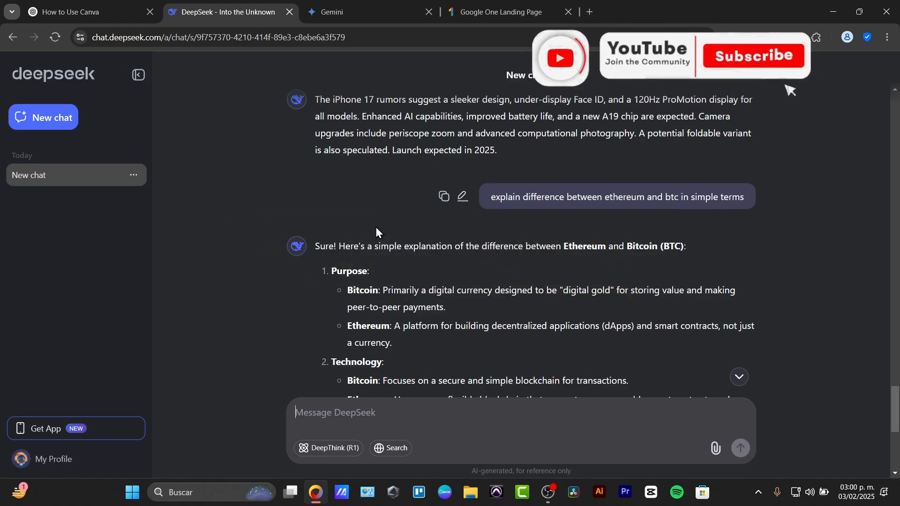
left_click(742, 55)
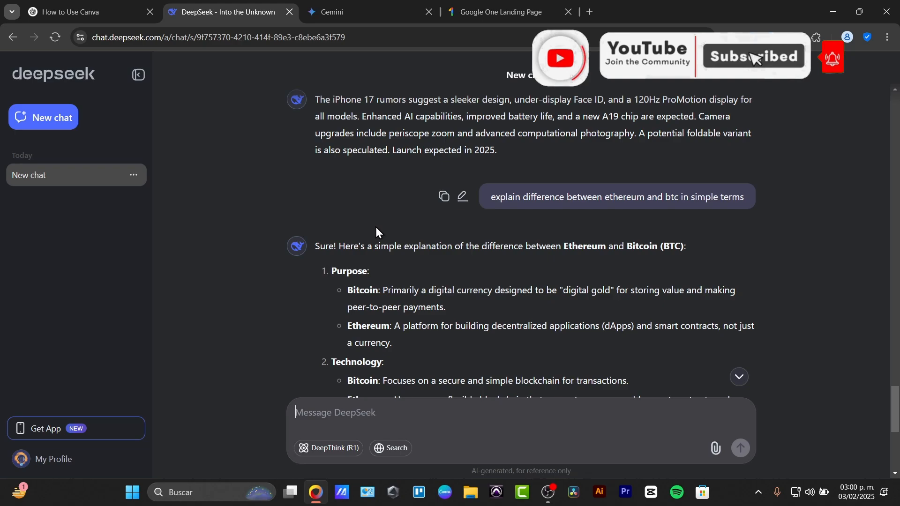